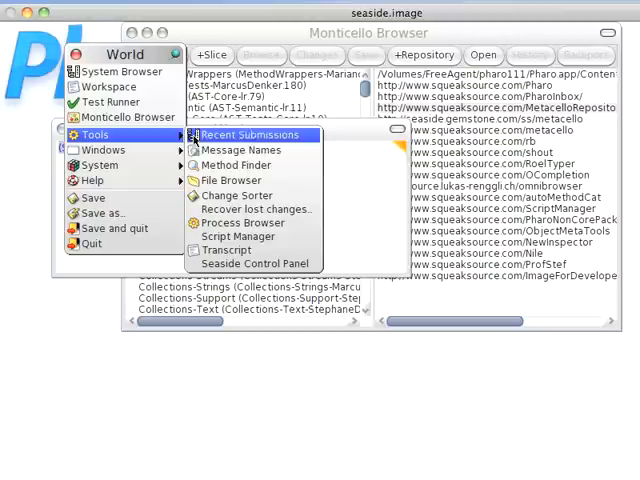
- Open the Seaside Control Panel from the World menu and bring it into view
click(256, 262)
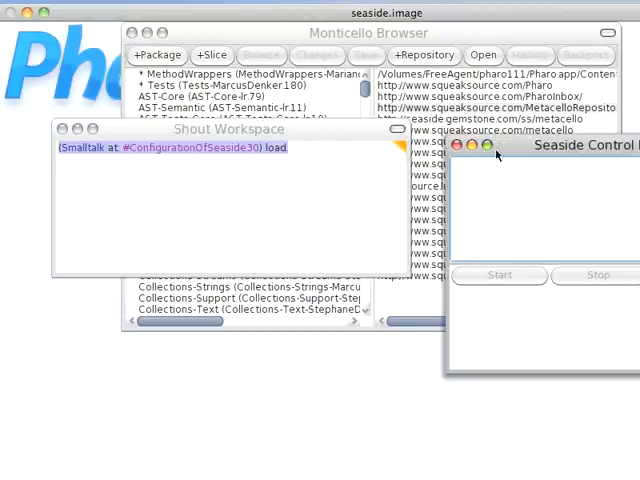
drag(568, 148, 302, 76)
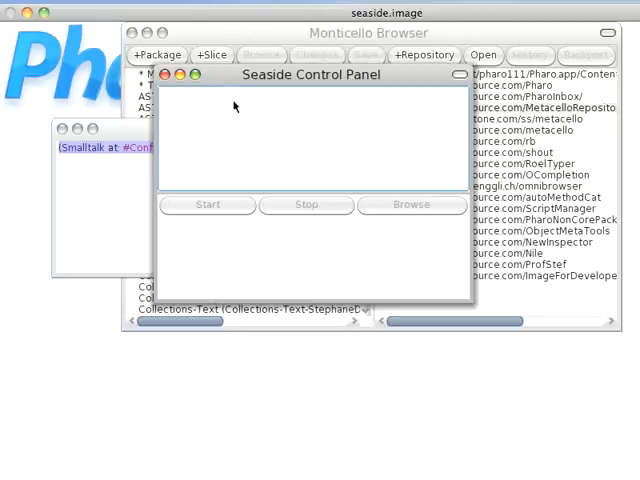
- Add a new Seaside server adapter listening on port 9000
click(206, 204)
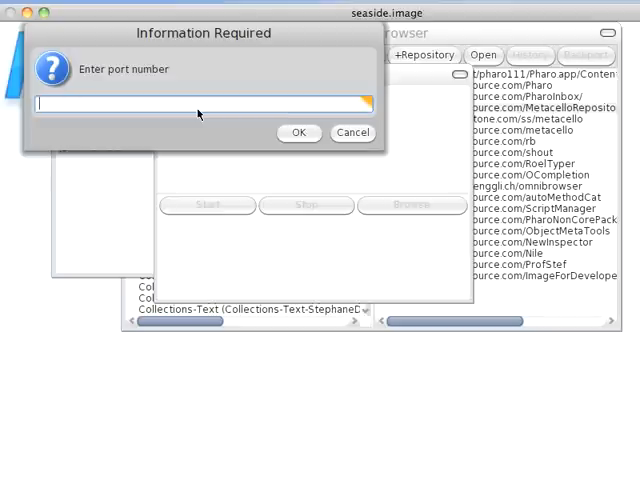
text(9000)
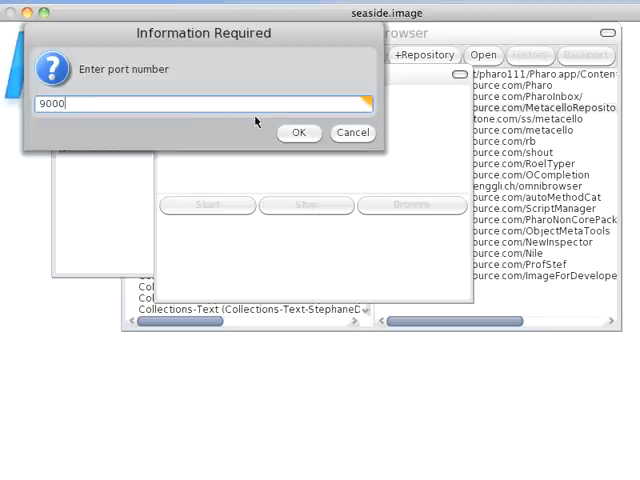
click(296, 132)
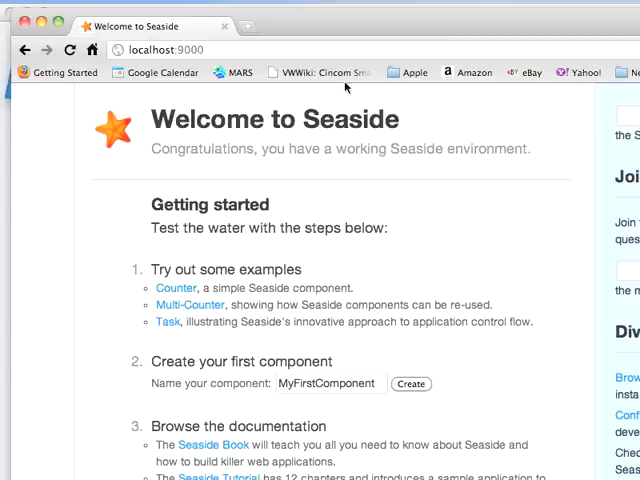
mouse_move(176, 288)
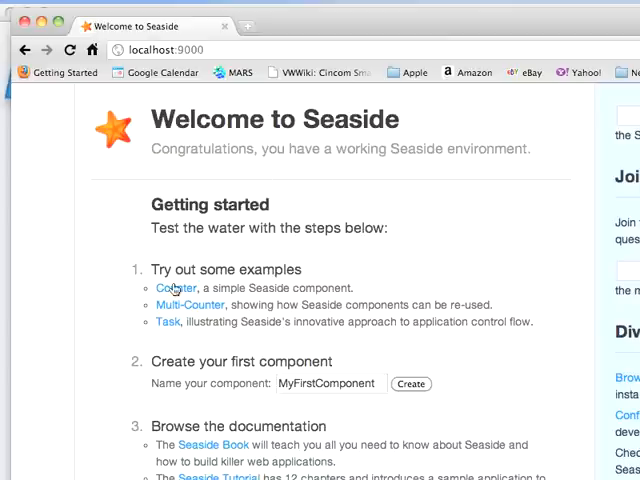